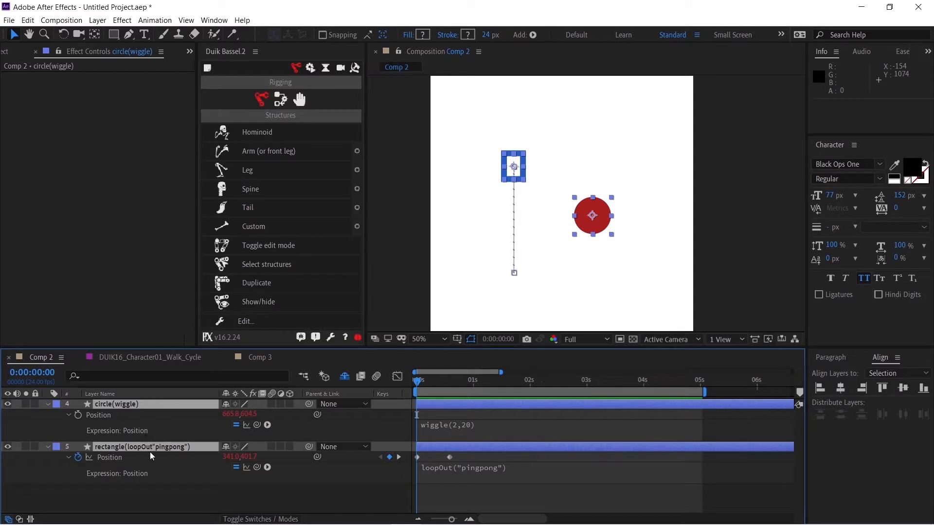
Step: Preview the rectangle and circle layers, then drop the rectangle's loopOut Position expression, keeping keyframes
click(141, 447)
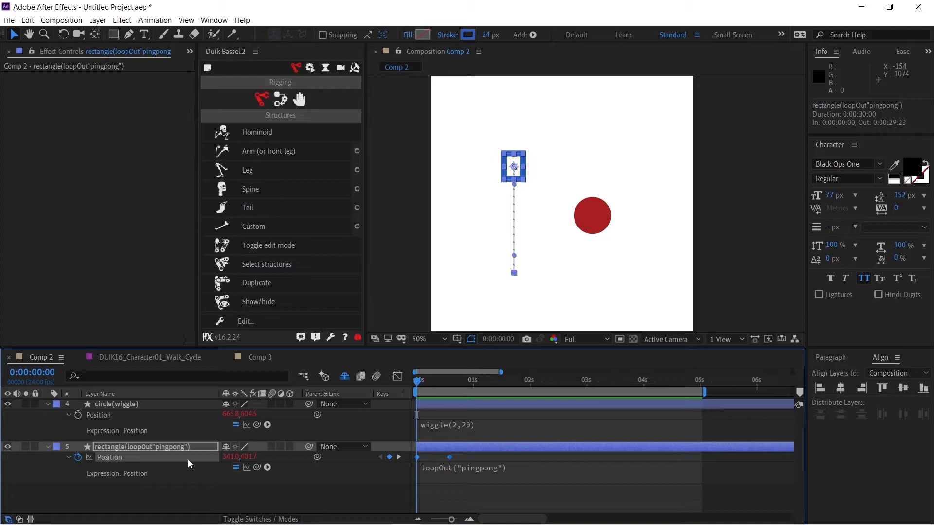
click(116, 404)
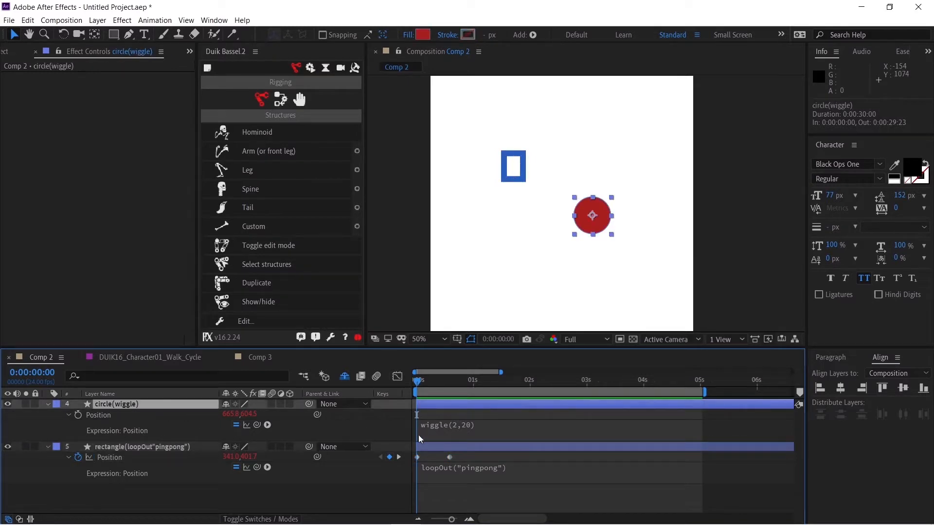
mouse_move(517, 439)
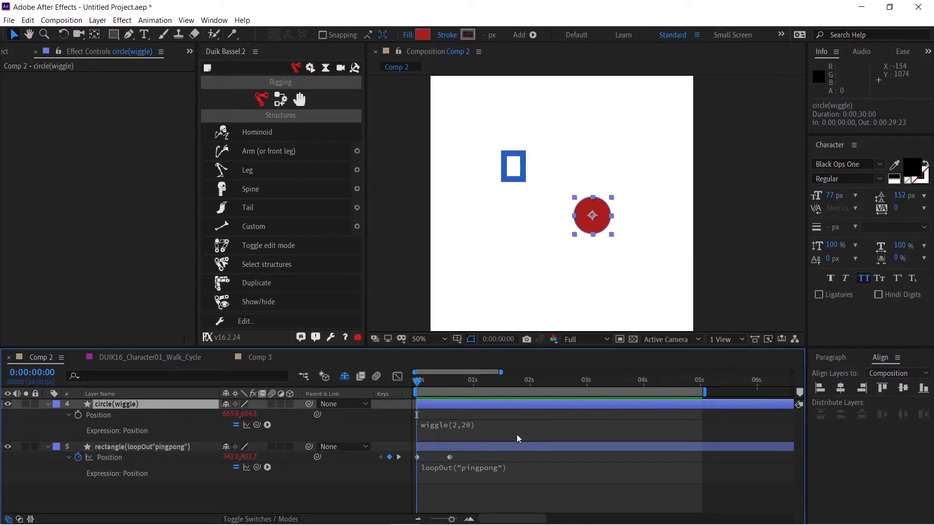
key(Space)
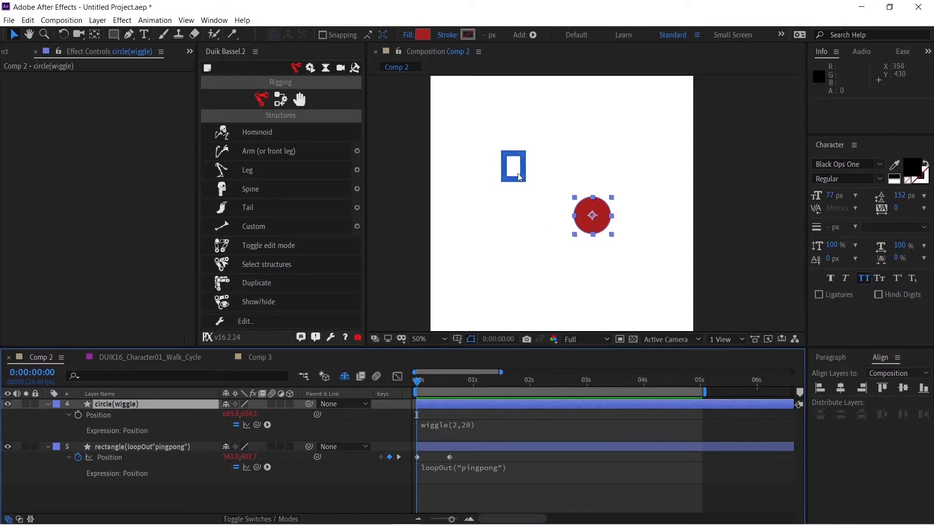
click(140, 446)
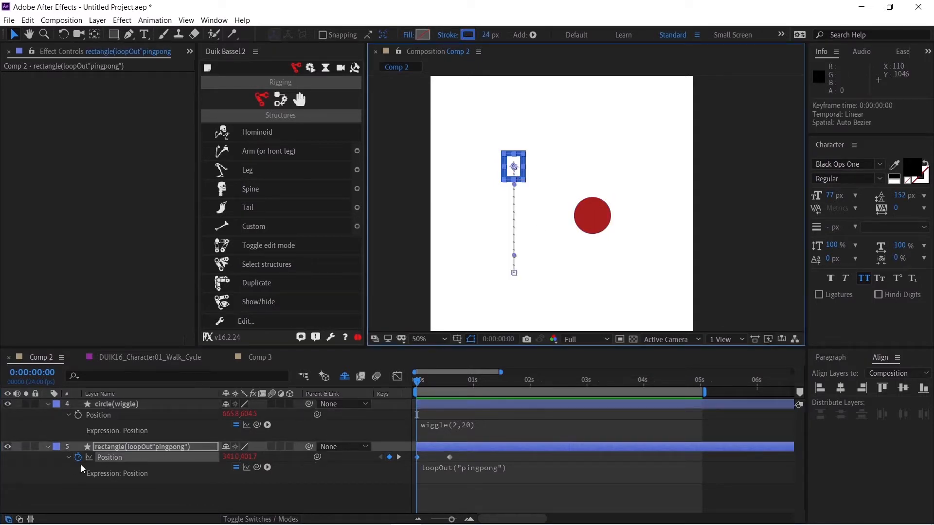
mouse_move(78, 457)
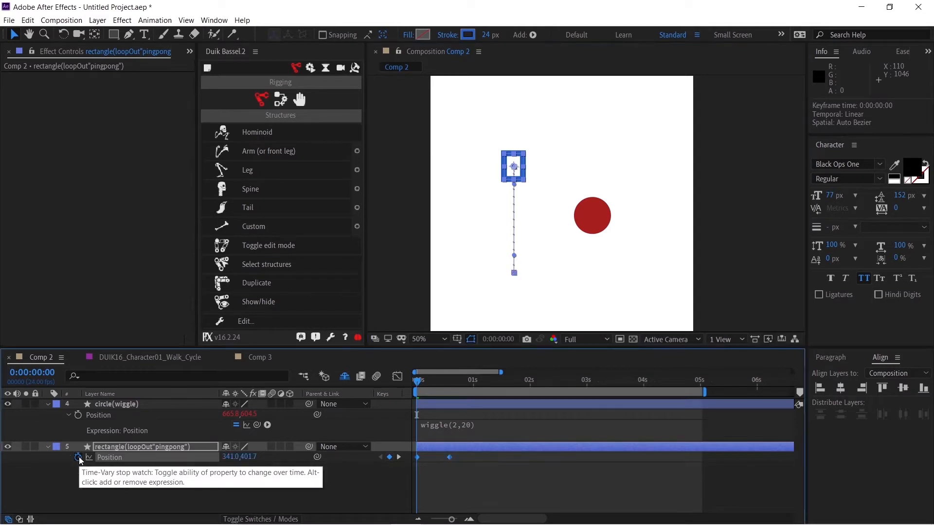
mouse_move(439, 471)
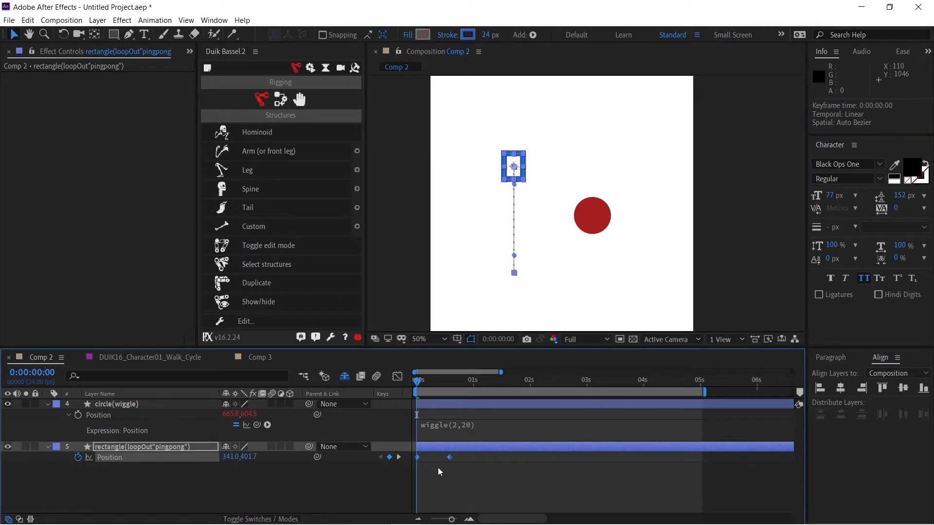
click(117, 404)
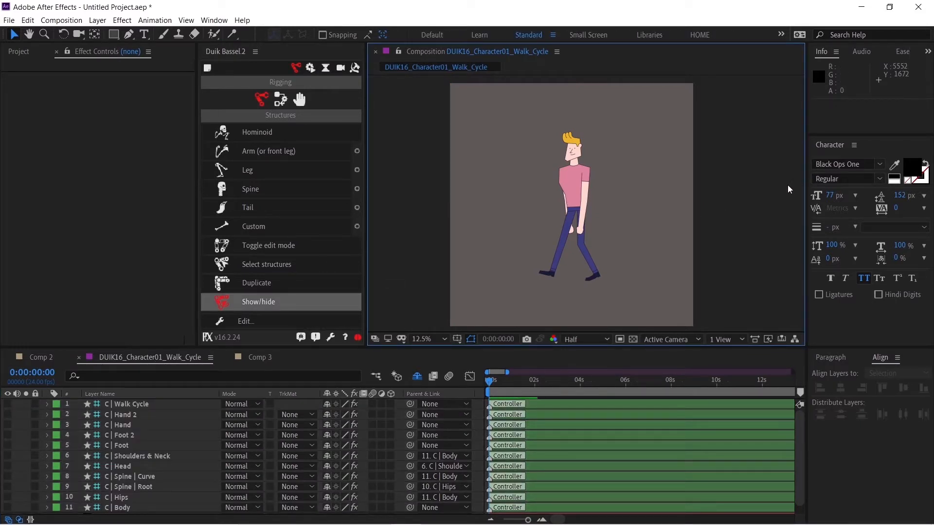
Step: Play back the DUIK16_Character01_Walk_Cycle comp to watch the rigged walking character
key(space)
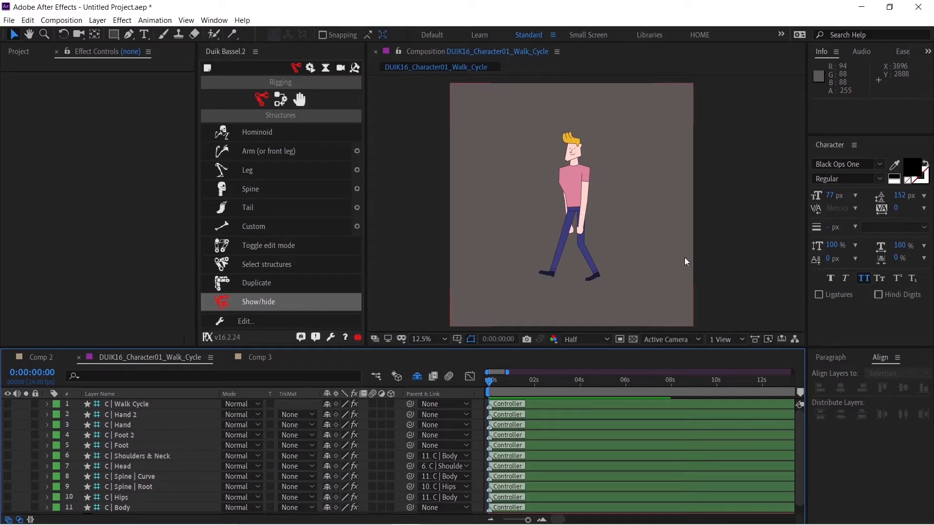
mouse_move(449, 170)
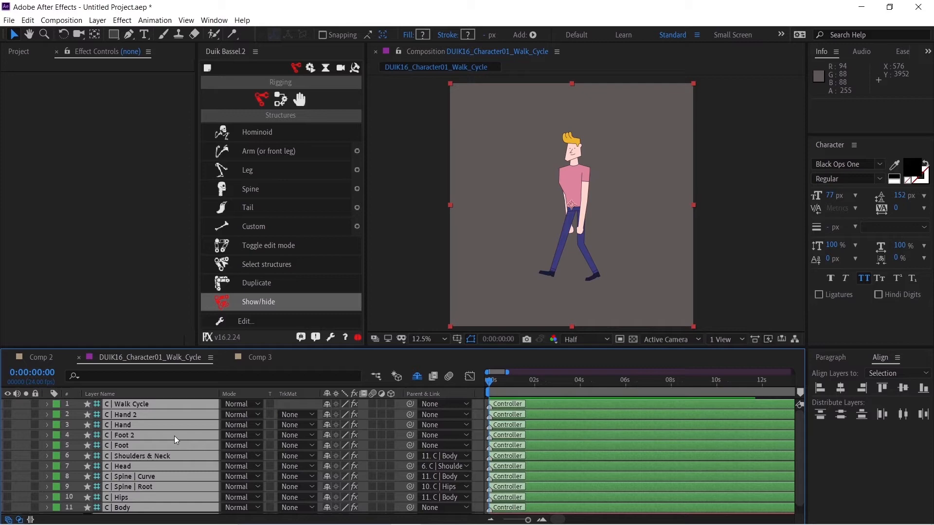
click(47, 404)
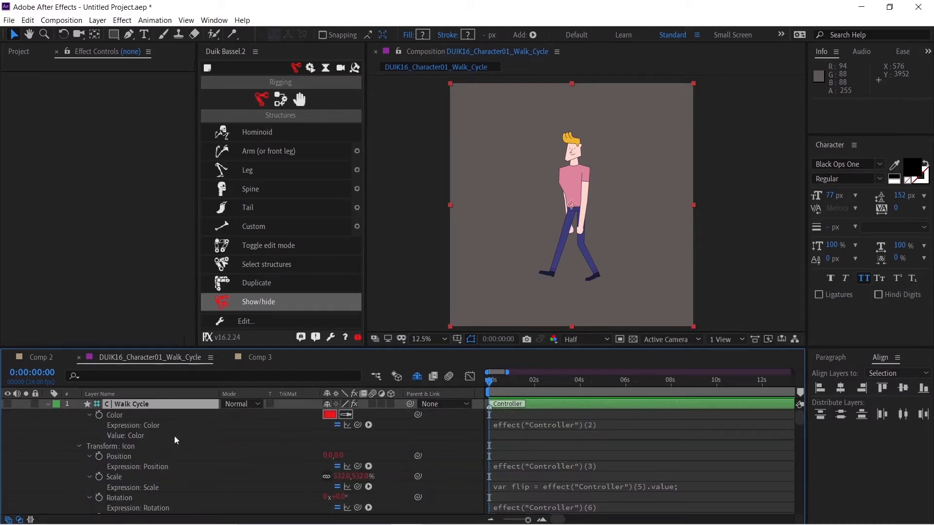
scroll(down, 3)
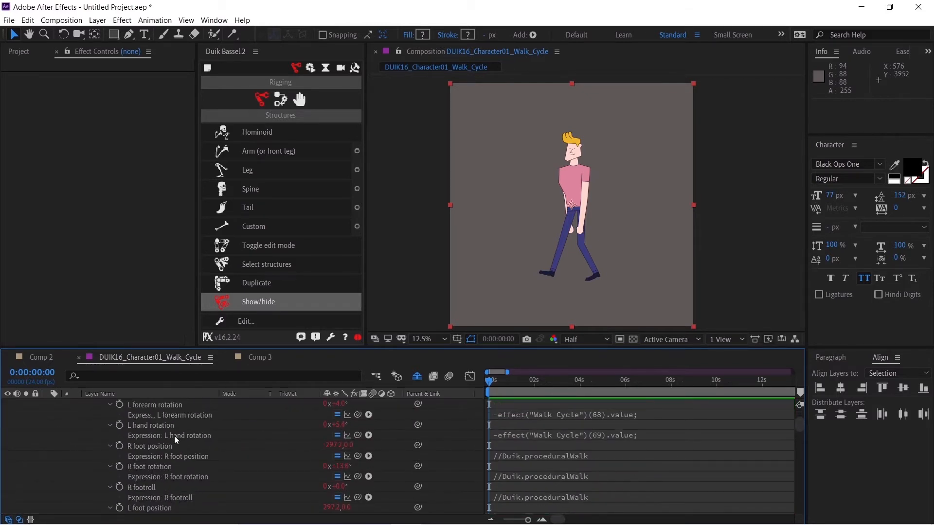
scroll(down, 3)
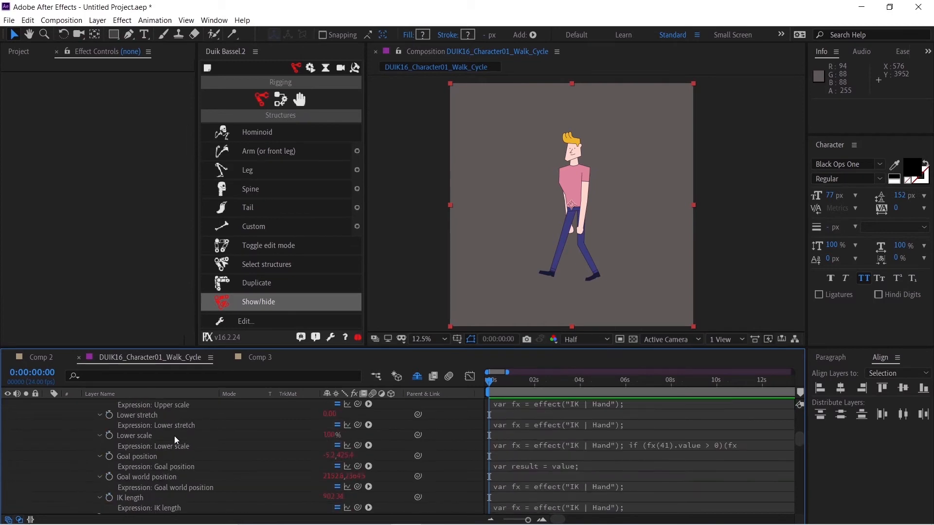
scroll(down, 3)
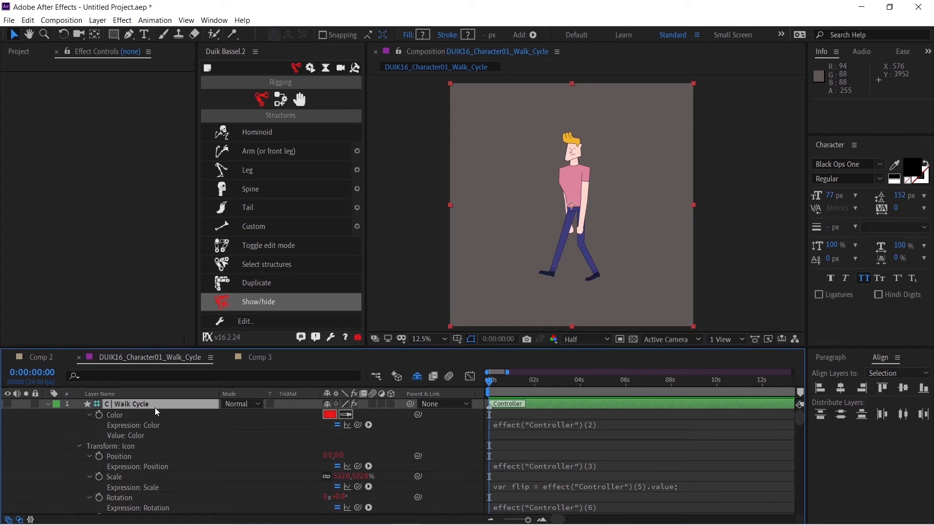
click(127, 404)
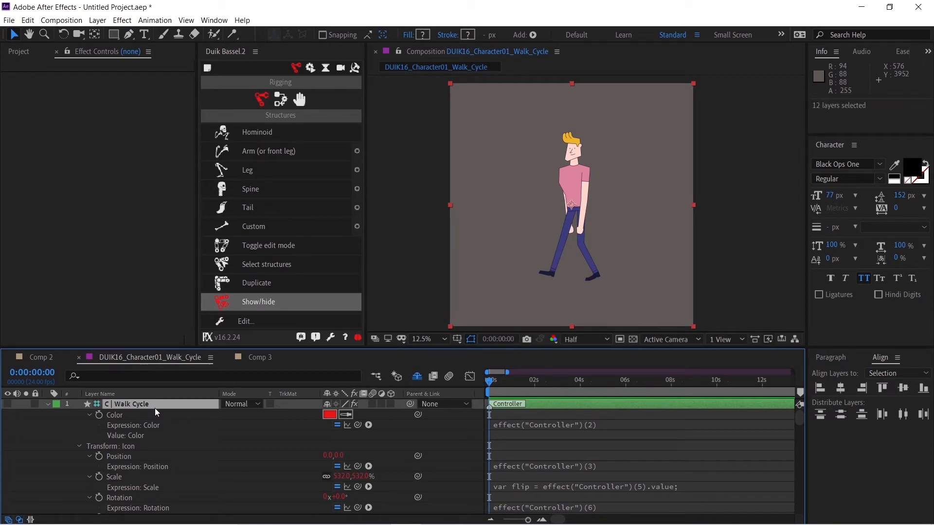
click(47, 404)
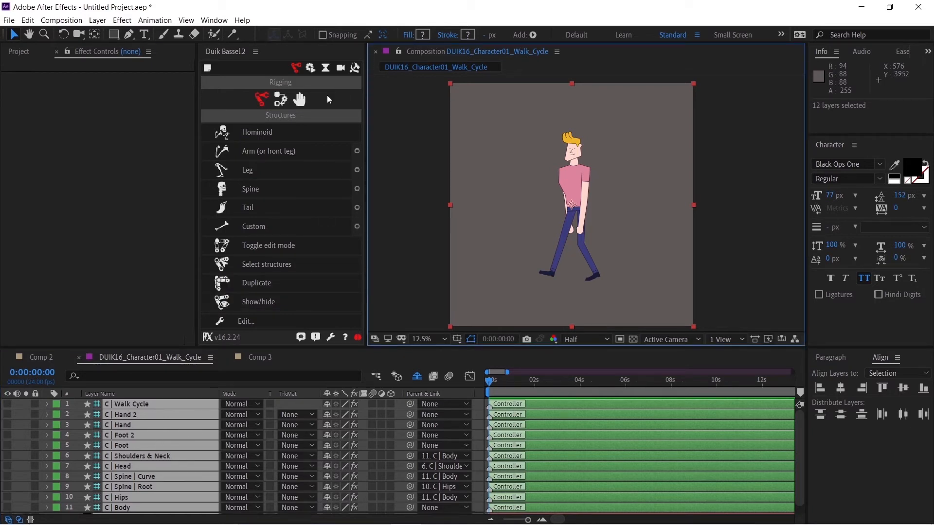
mouse_move(355, 68)
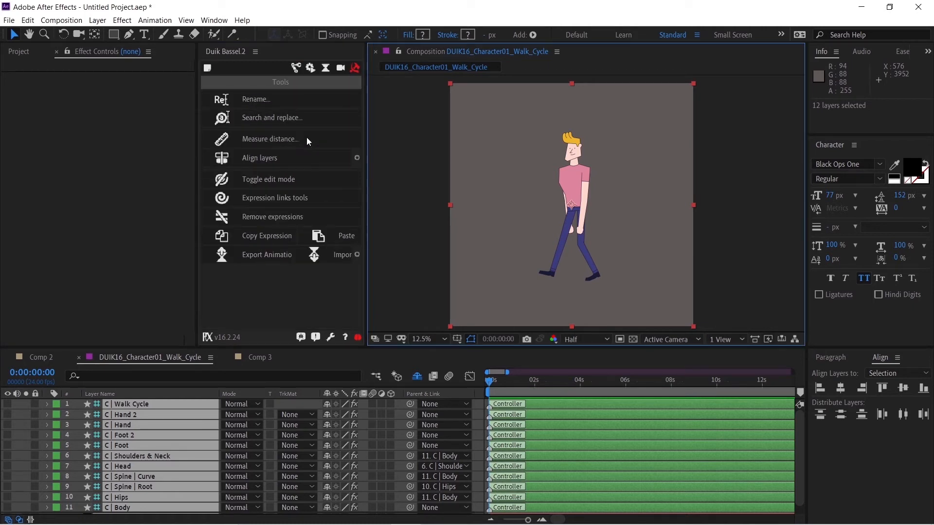
mouse_move(273, 216)
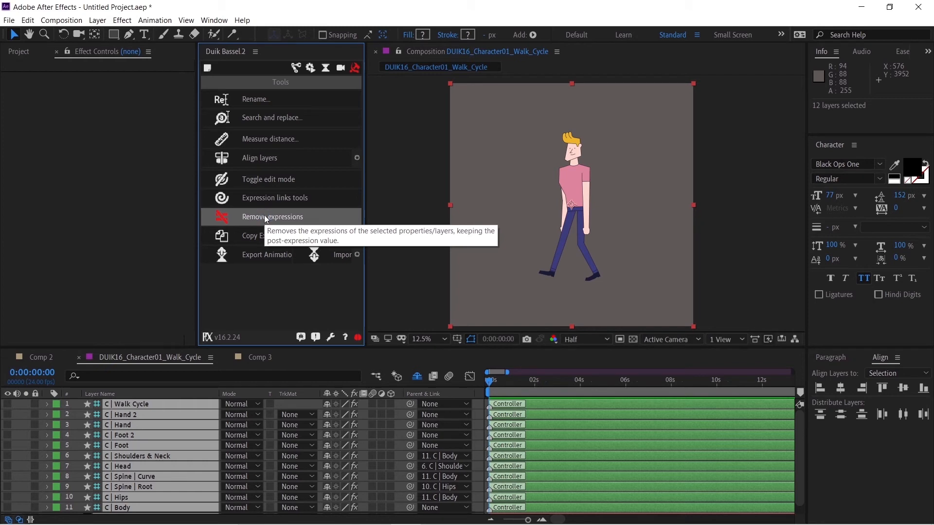
Step: Run Duik Bassel's Remove expressions on all selected rig controller layers
click(274, 216)
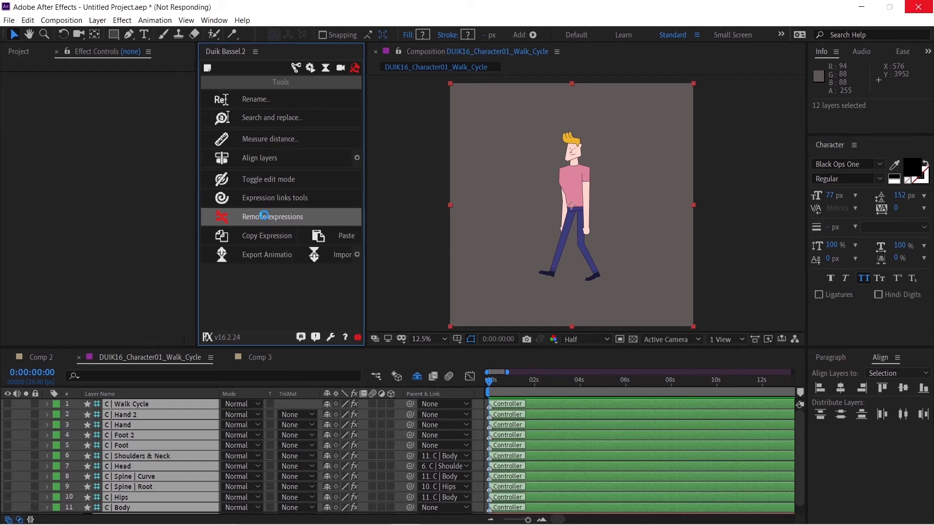
click(273, 216)
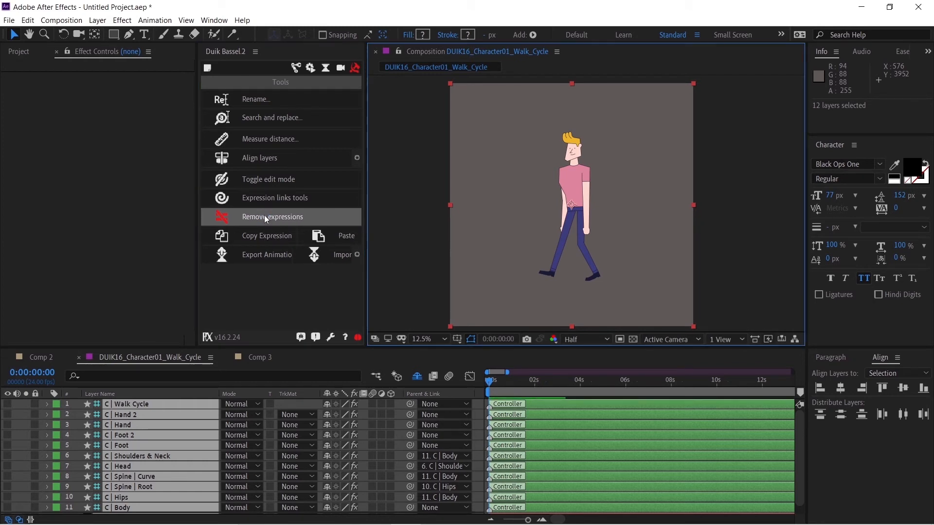
mouse_move(164, 432)
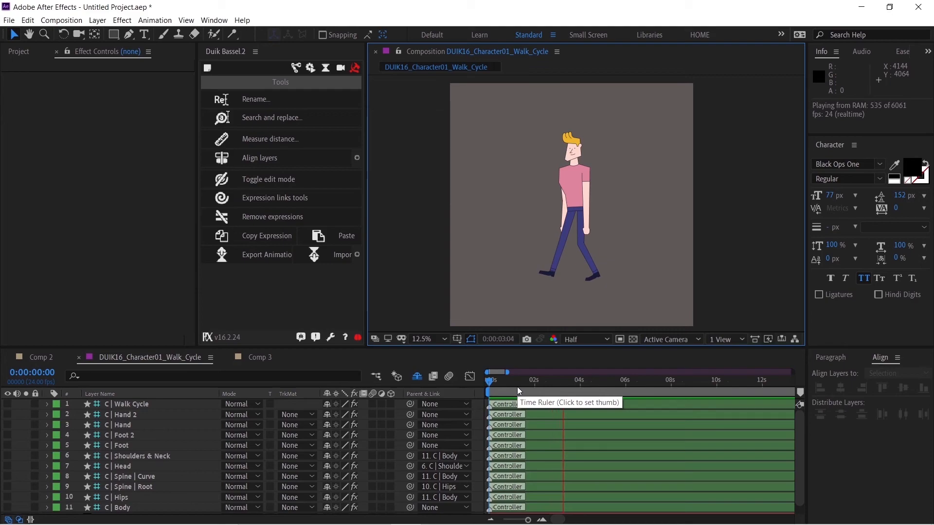
click(258, 357)
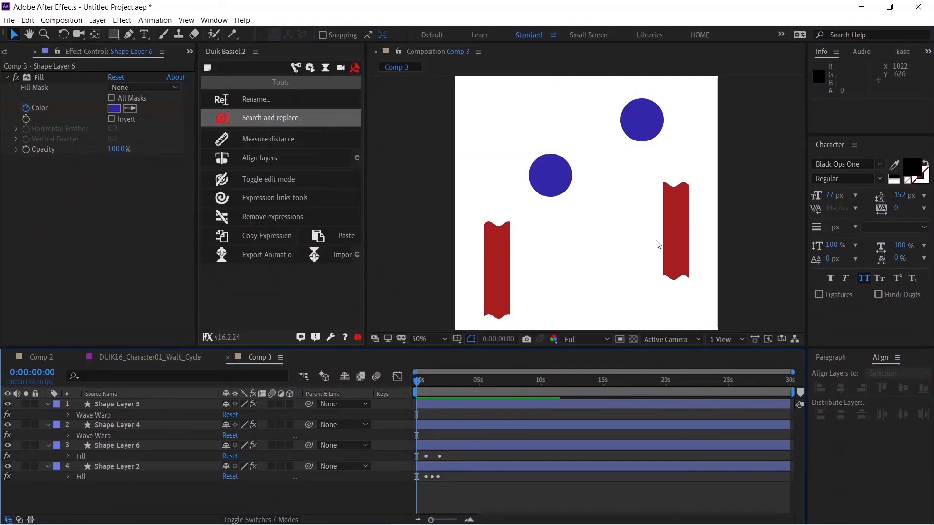
Step: Select Shape Layers 5, 4, 2 and 6 and clear their effects with Ctrl+Shift+E
click(117, 403)
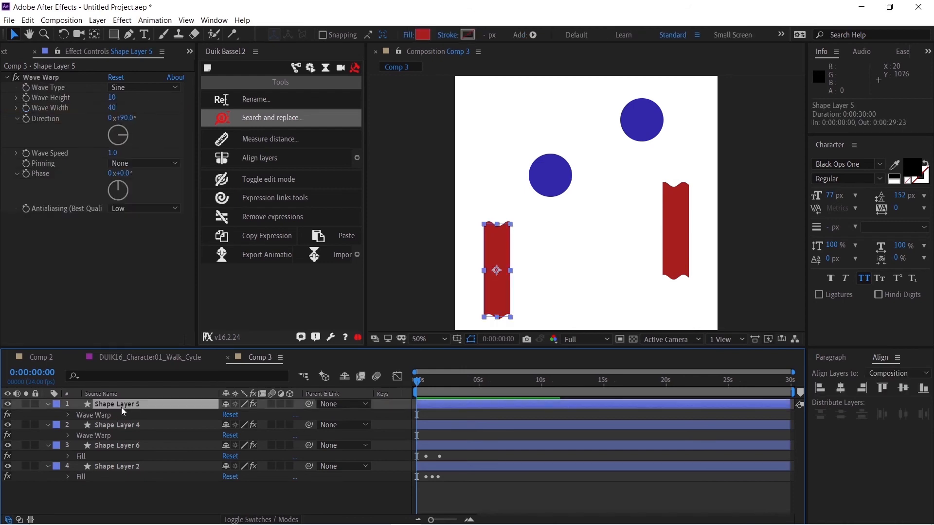
click(117, 424)
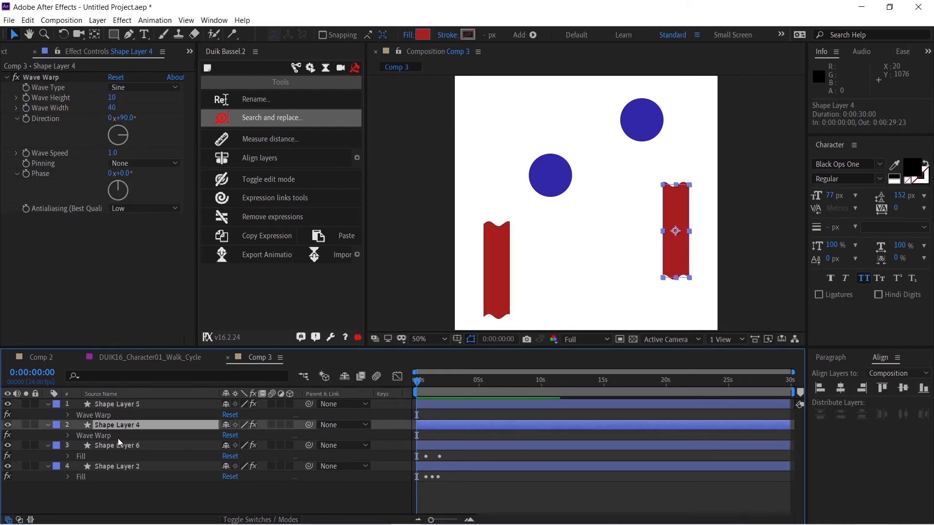
click(117, 466)
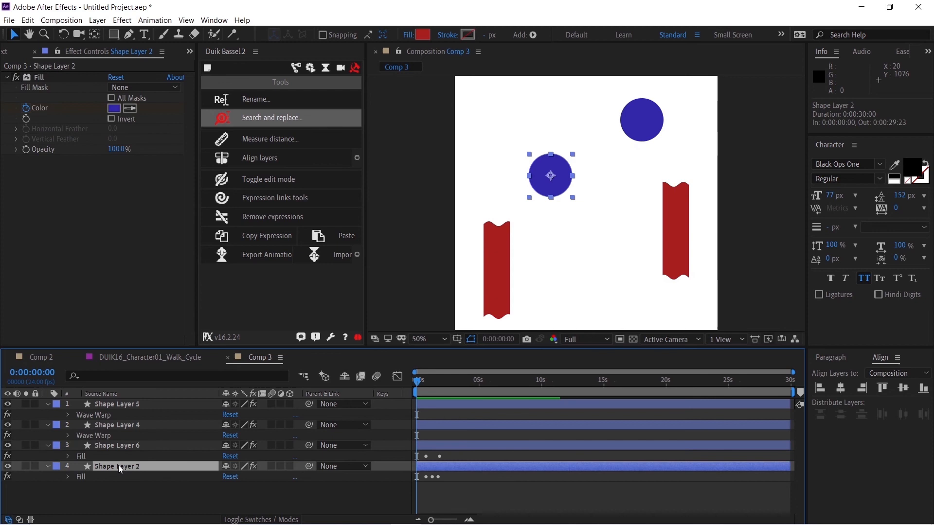
click(117, 445)
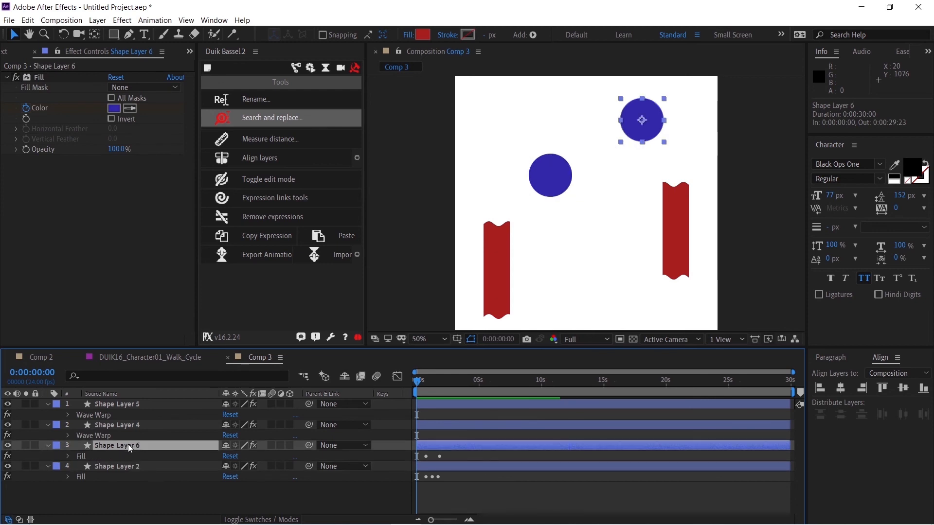
mouse_move(768, 113)
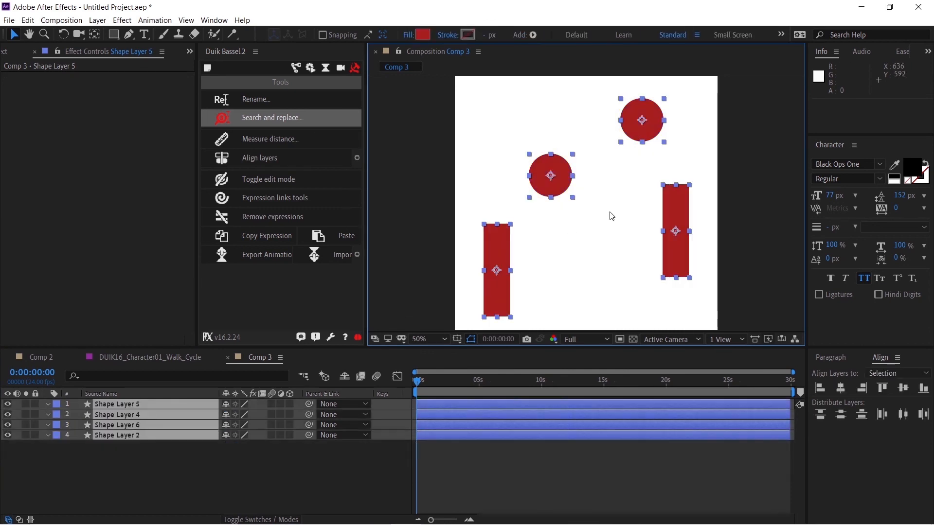
key(ctrl+shift+e)
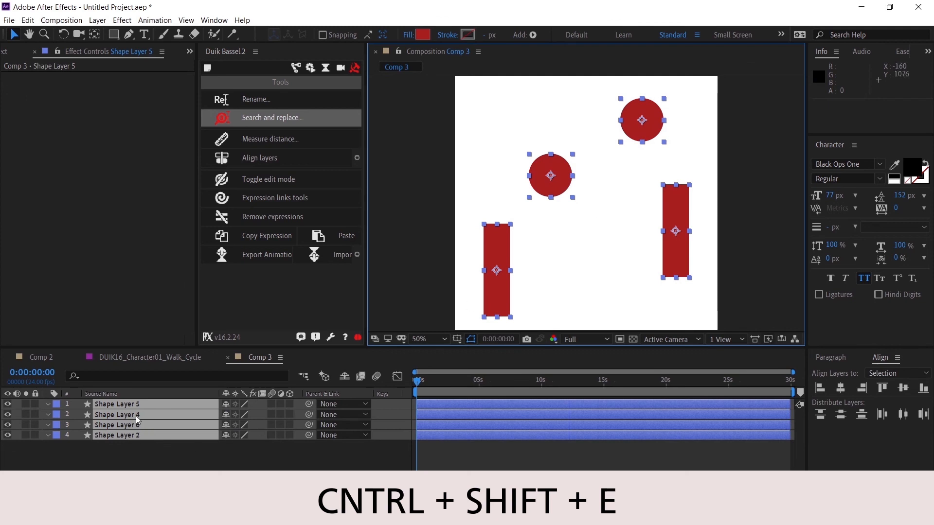